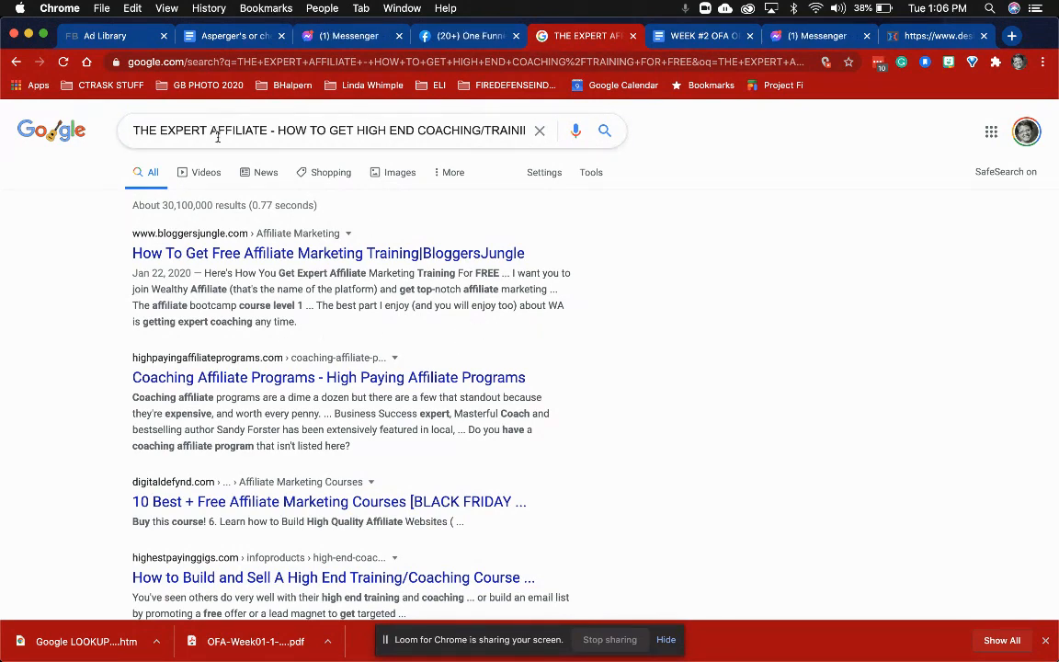
Select the snippet text of the first result, the BloggersJungle affiliate training page
click(328, 129)
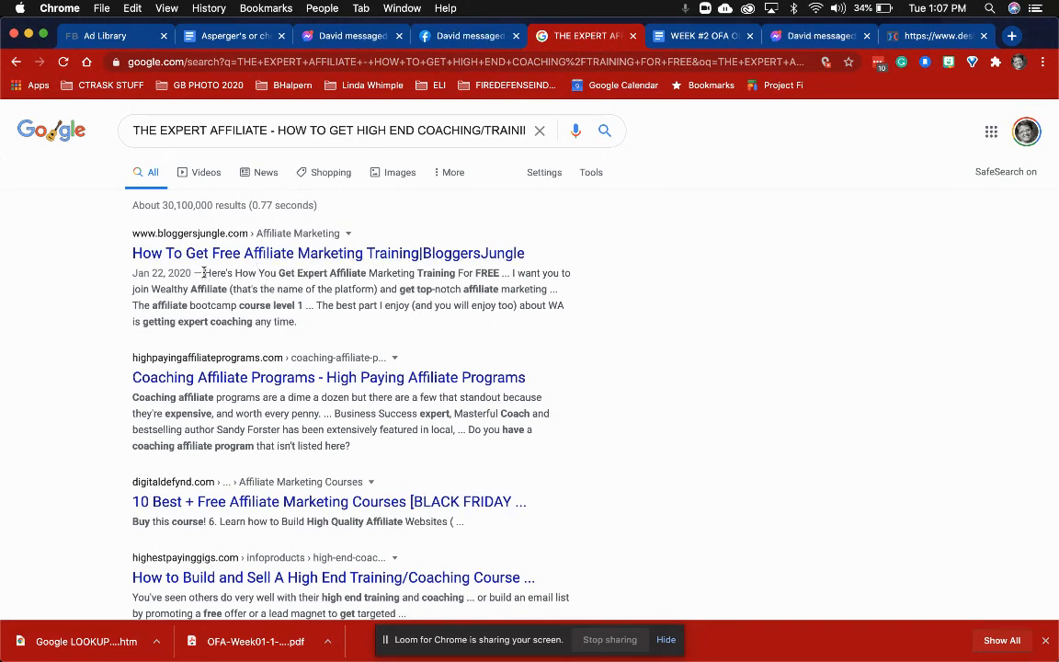
drag(204, 272, 296, 320)
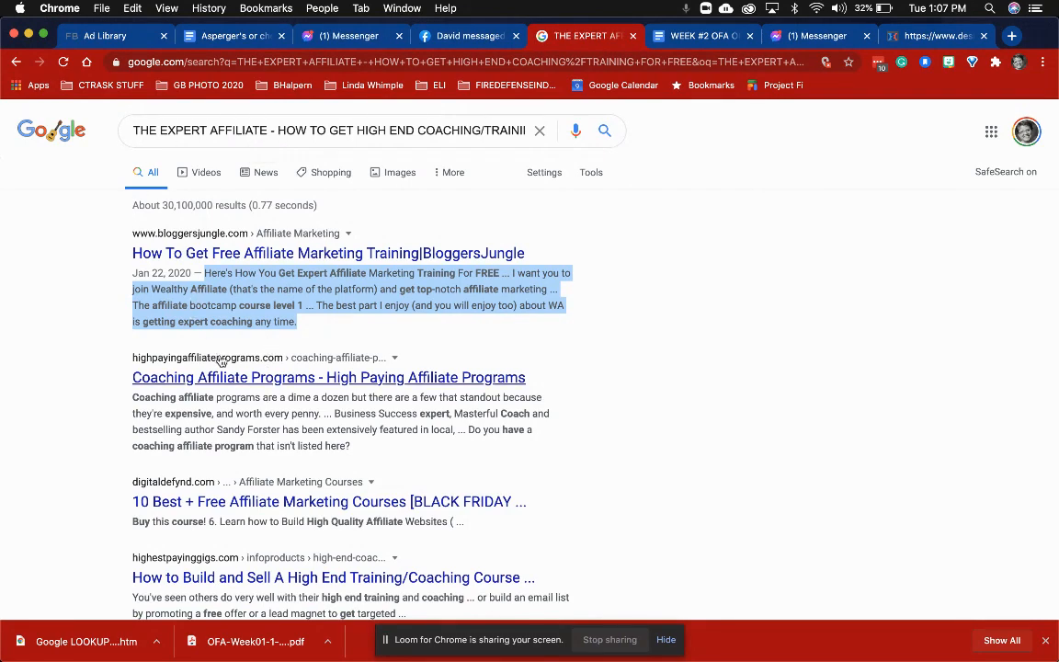
Scroll through page 1 of results down to the related searches and page numbers
scroll(down, 3)
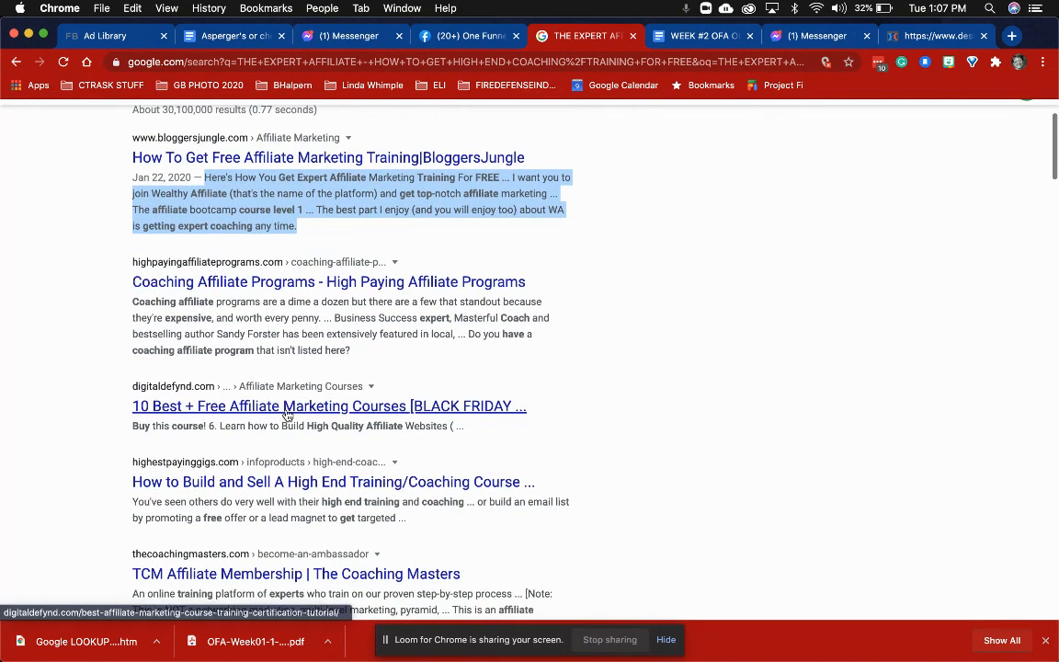
scroll(down, 3)
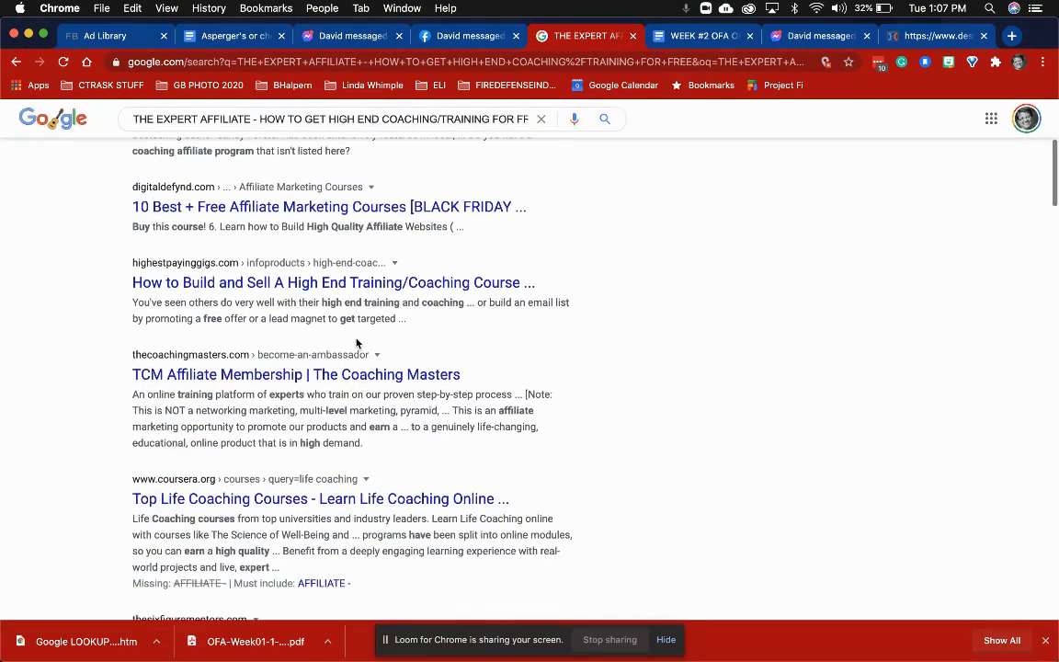
scroll(down, 3)
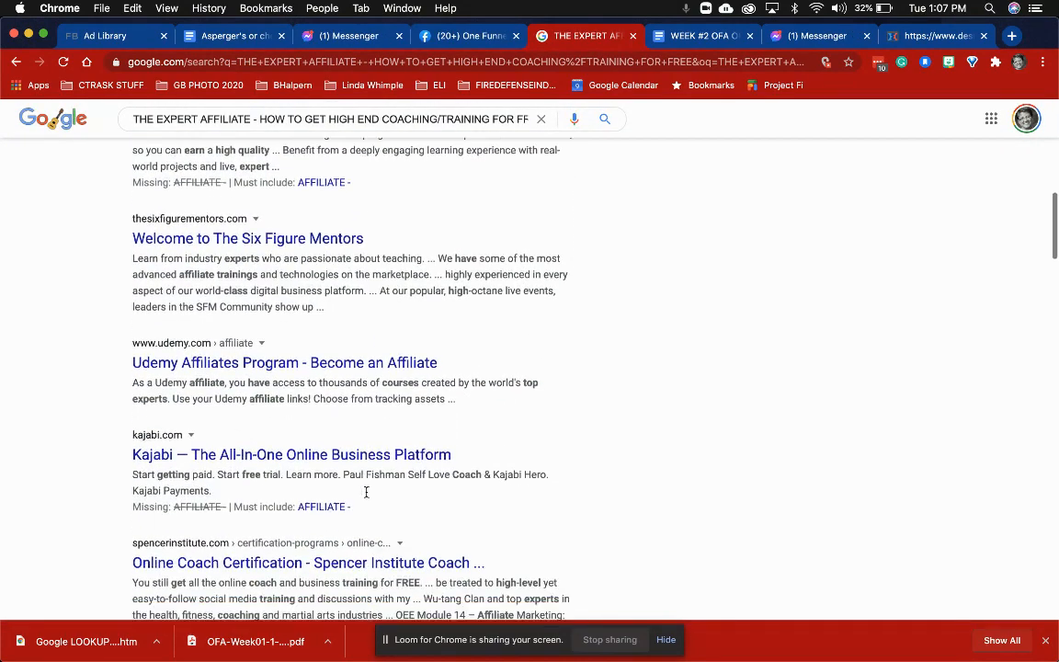
scroll(down, 3)
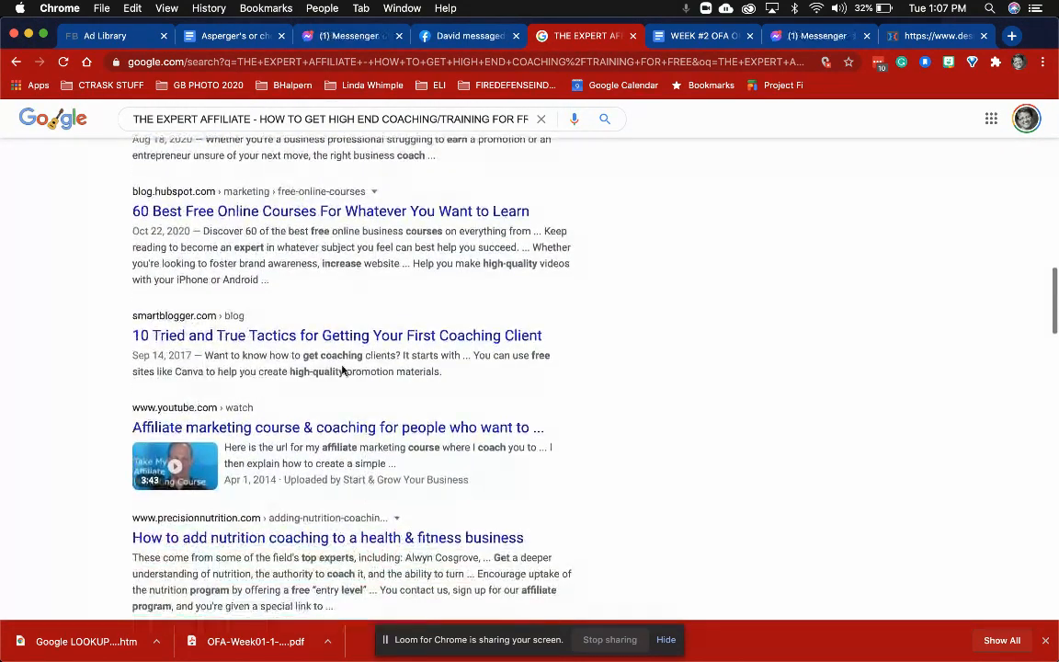
scroll(down, 3)
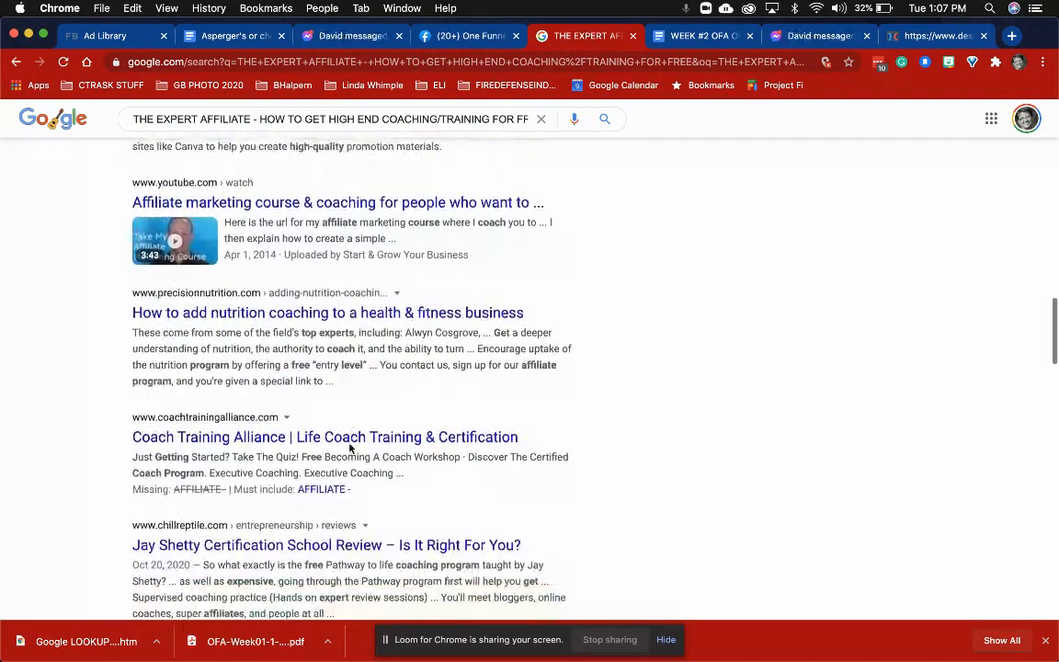
scroll(down, 3)
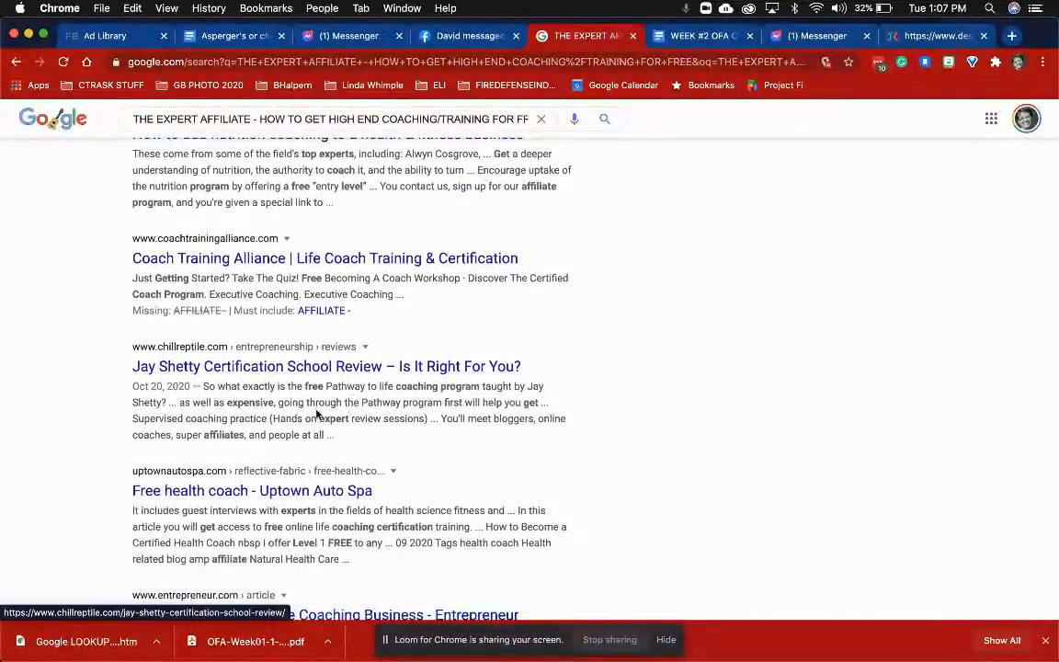
scroll(down, 3)
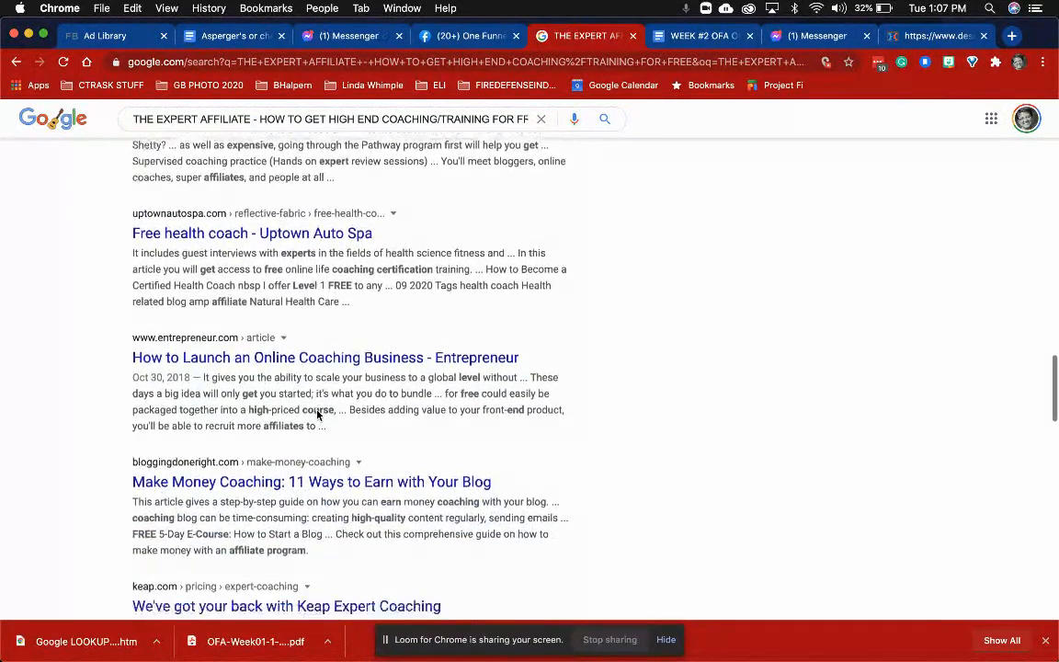
scroll(down, 3)
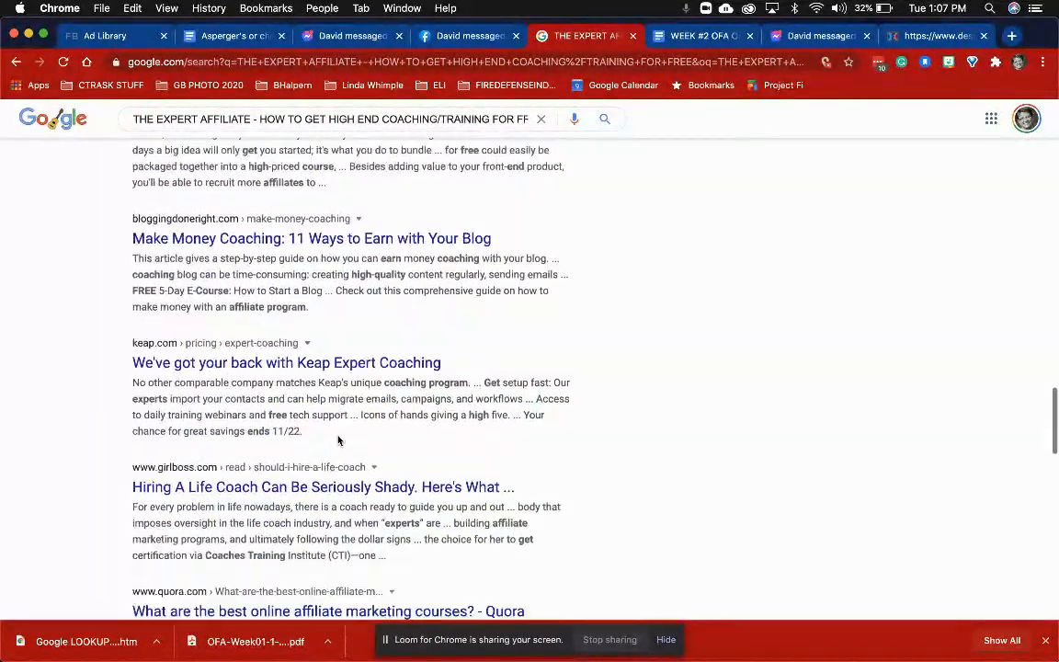
scroll(down, 3)
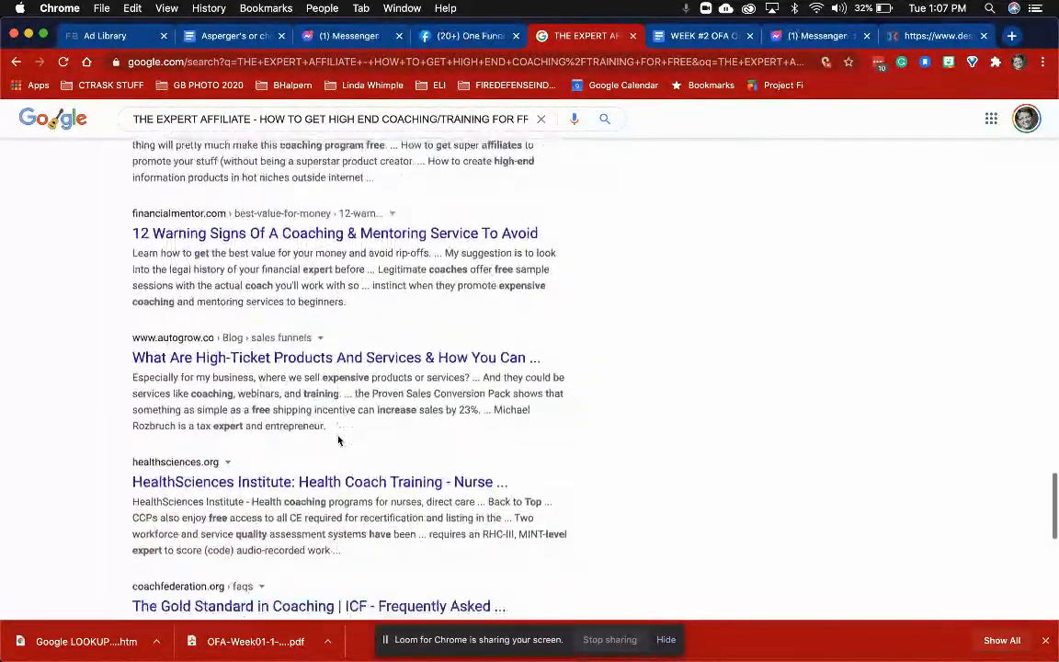
scroll(down, 3)
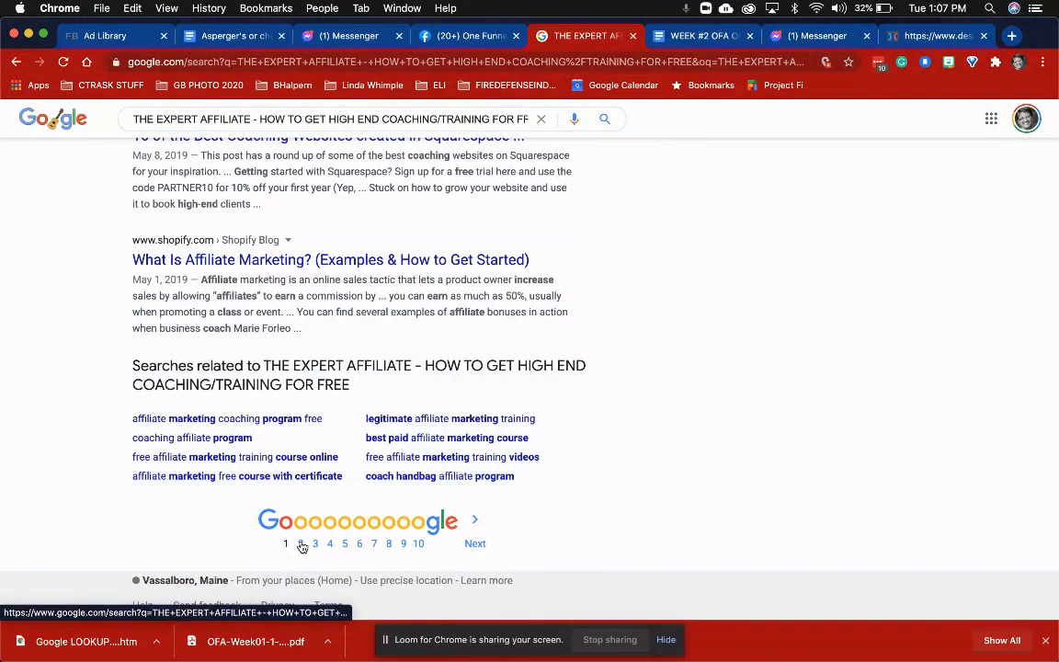
Open results page 2 and highlight 'affiliate', 'COACHING' and 'quality' in the snippets
click(301, 543)
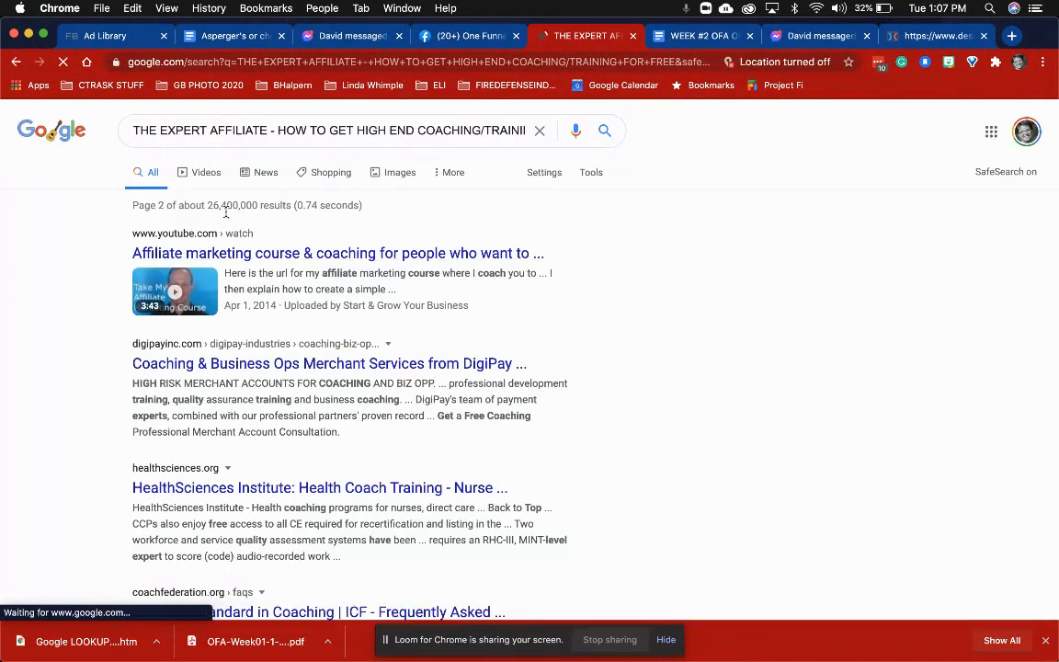
scroll(down, 3)
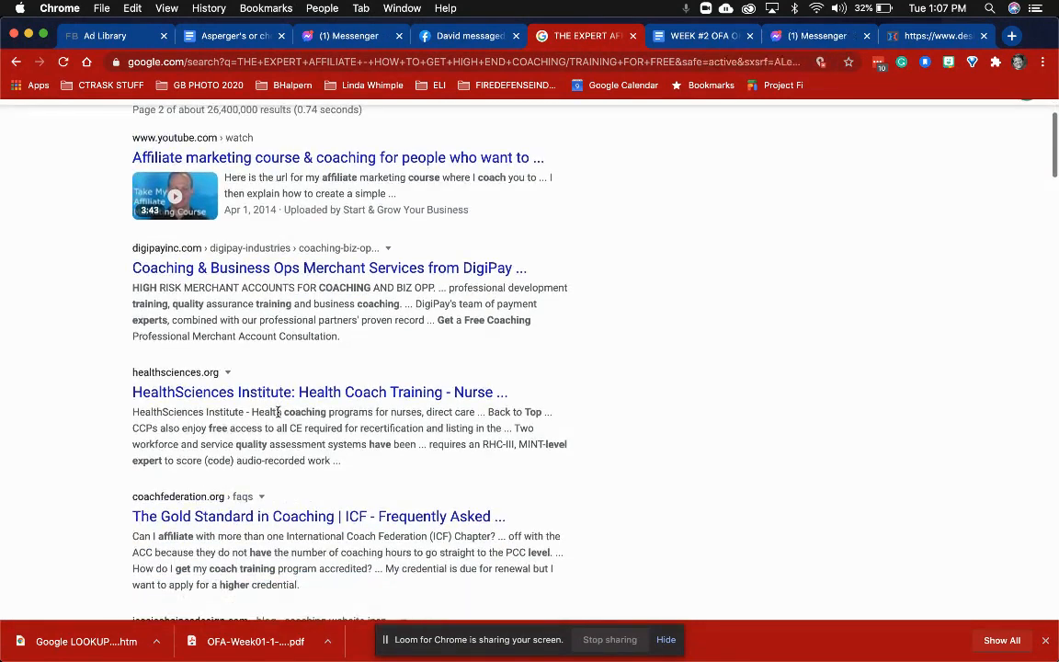
mouse_move(328, 268)
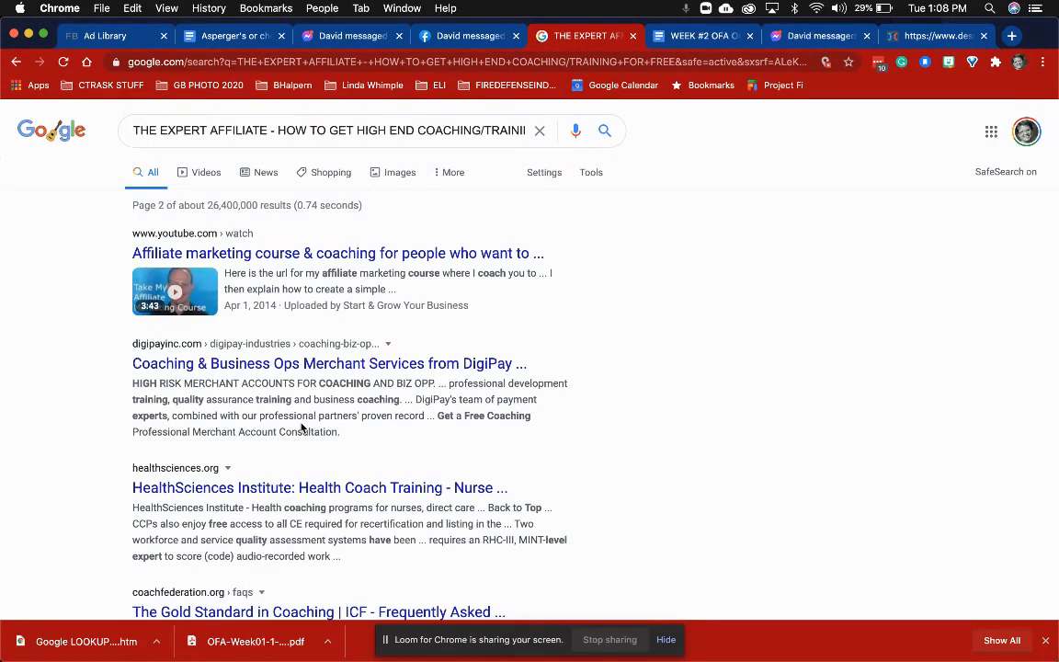
double_click(338, 273)
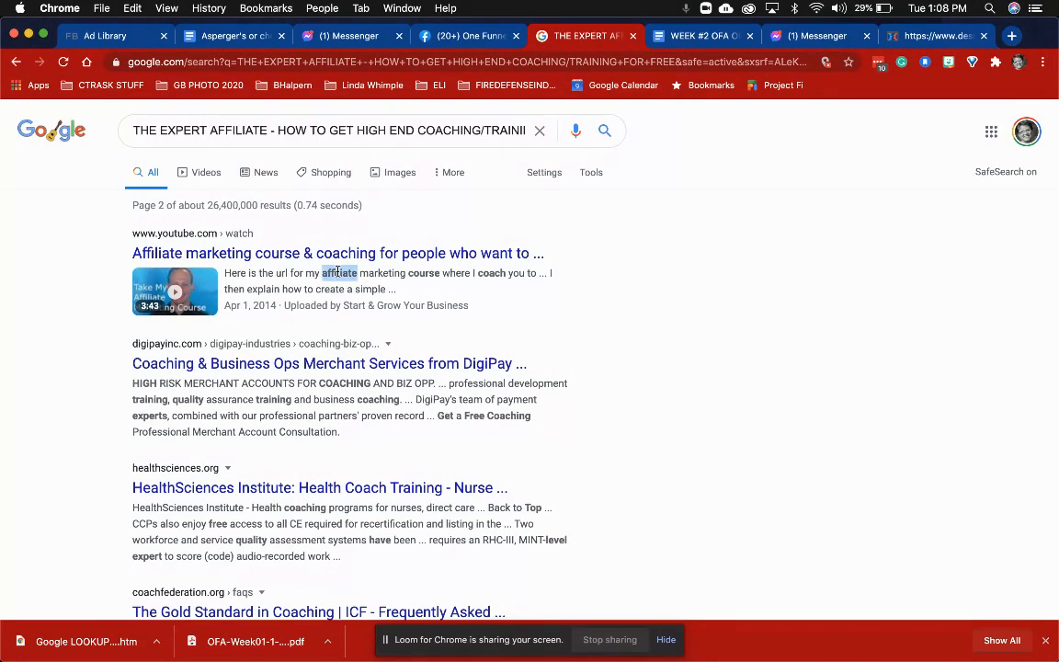
double_click(345, 383)
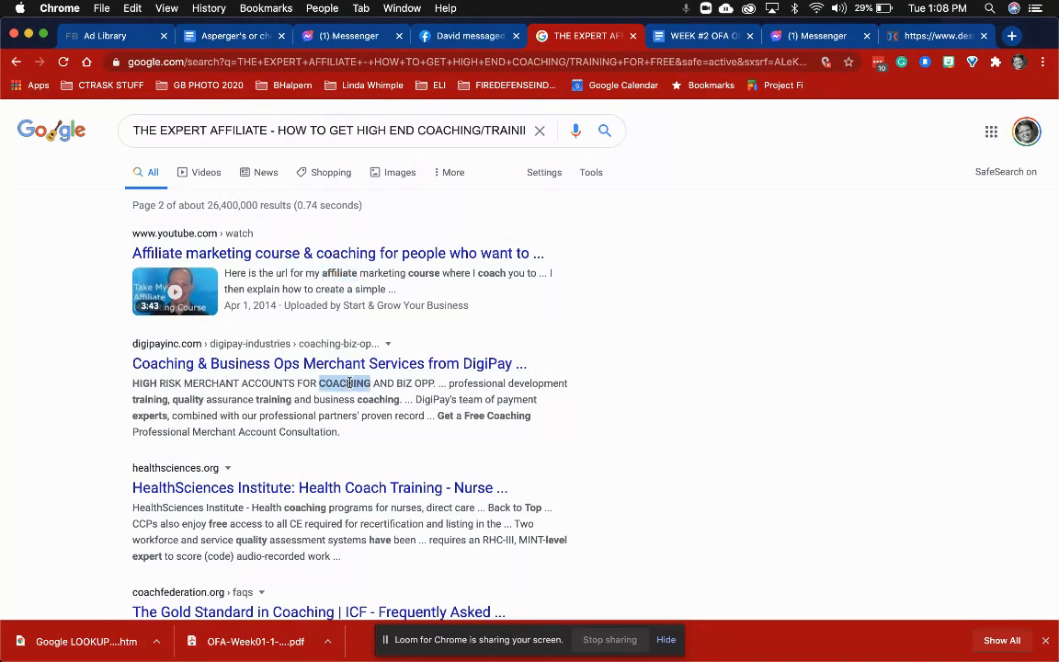
double_click(187, 399)
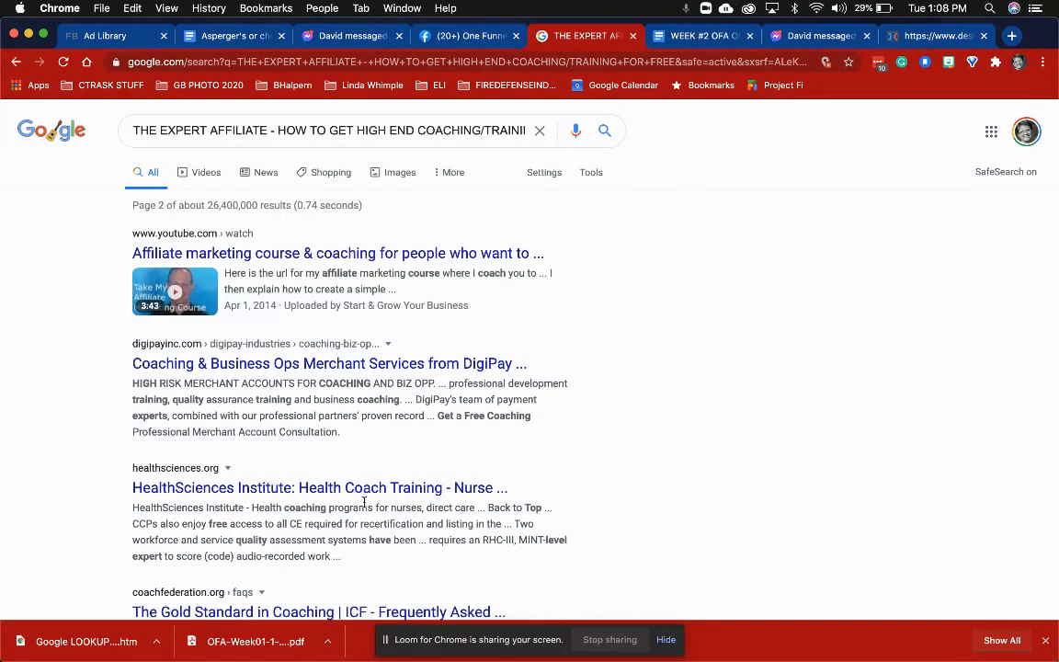
Scroll page 2 of the results down to the related searches and pagination links
scroll(down, 3)
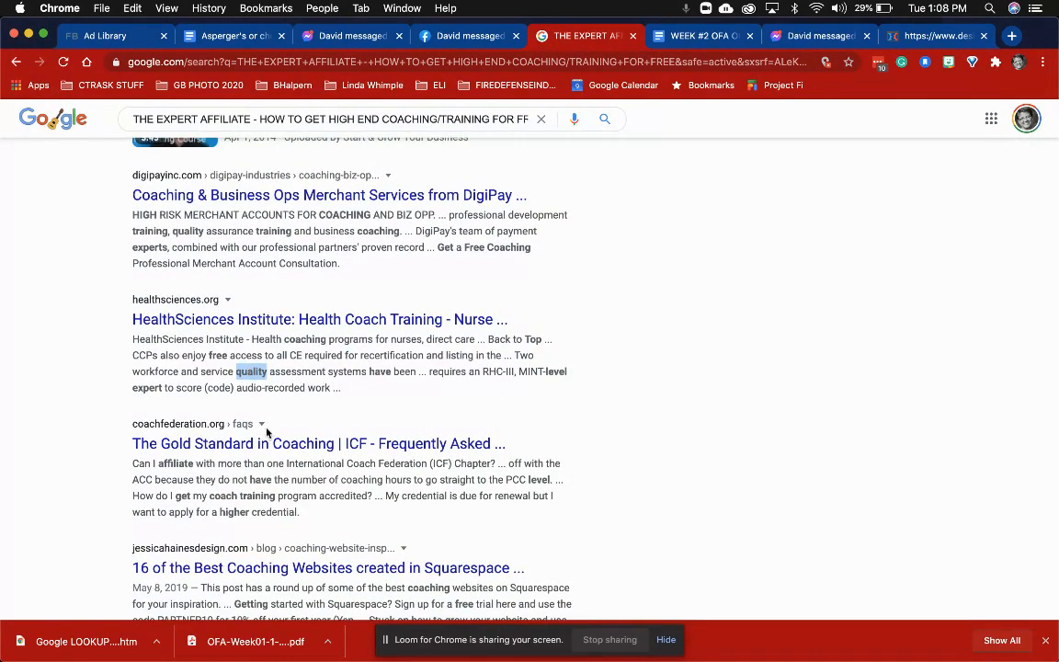
scroll(down, 3)
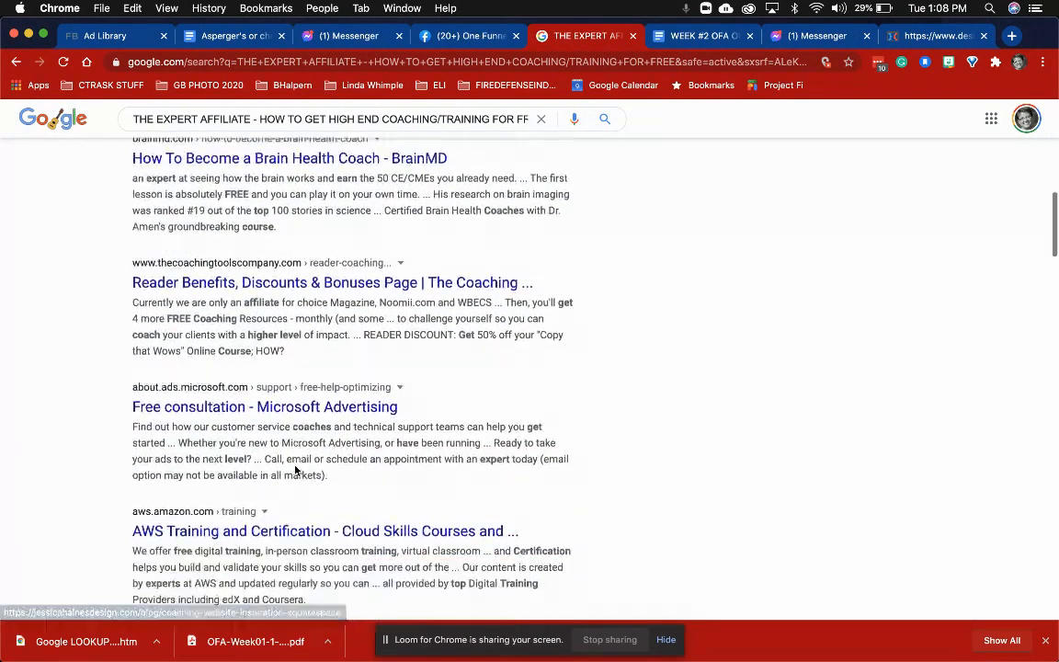
scroll(down, 3)
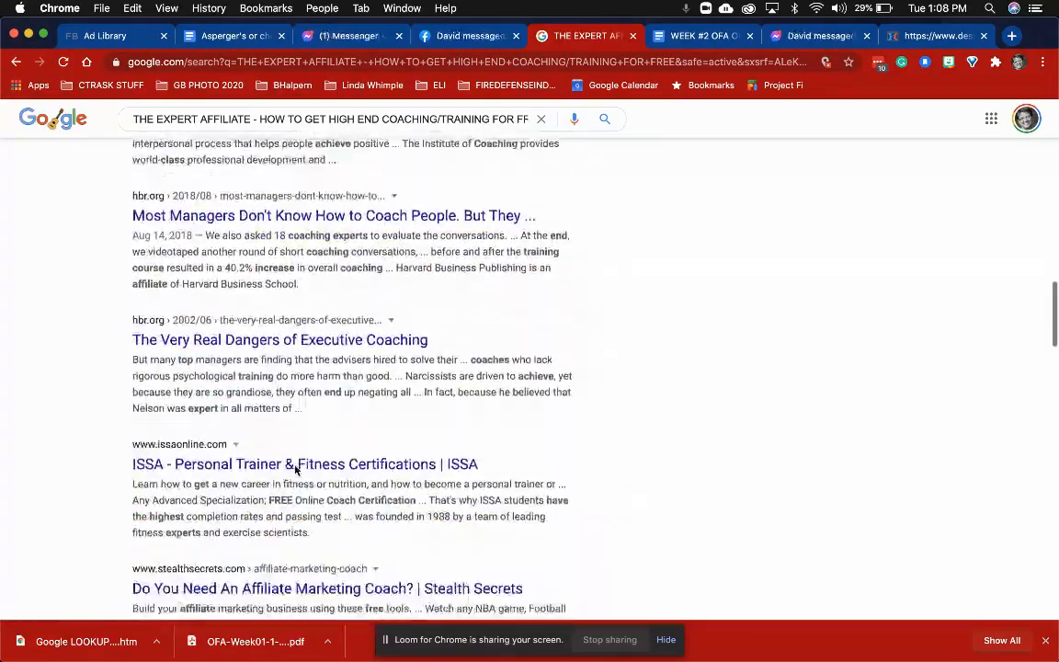
scroll(down, 3)
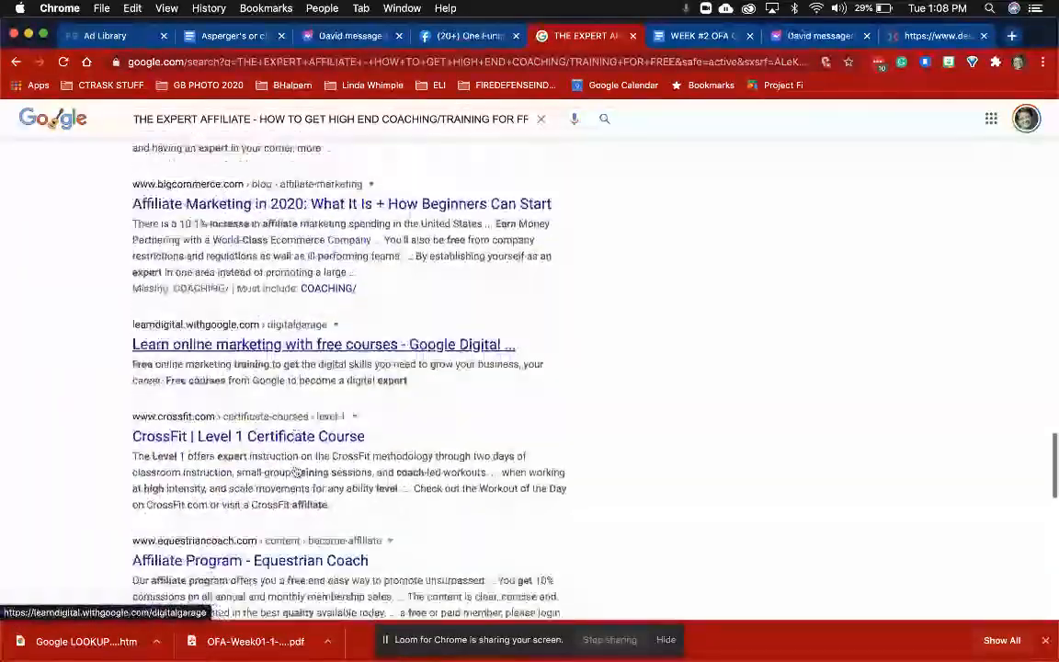
scroll(down, 3)
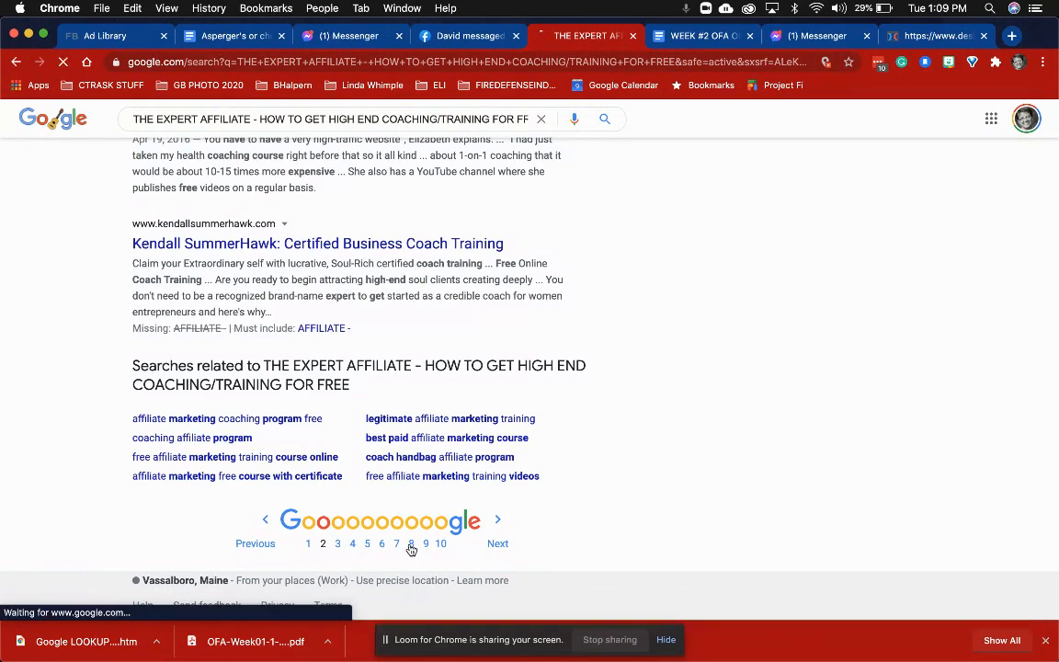
Open a later results page, then page 8 with the omitted-results notice
click(411, 543)
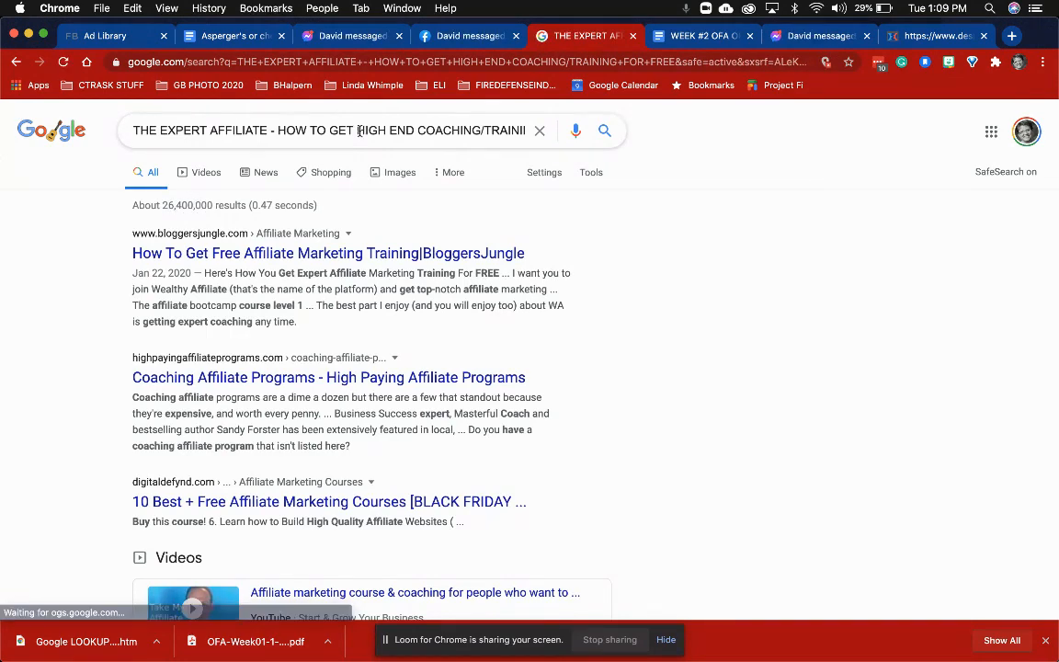
scroll(down, 3)
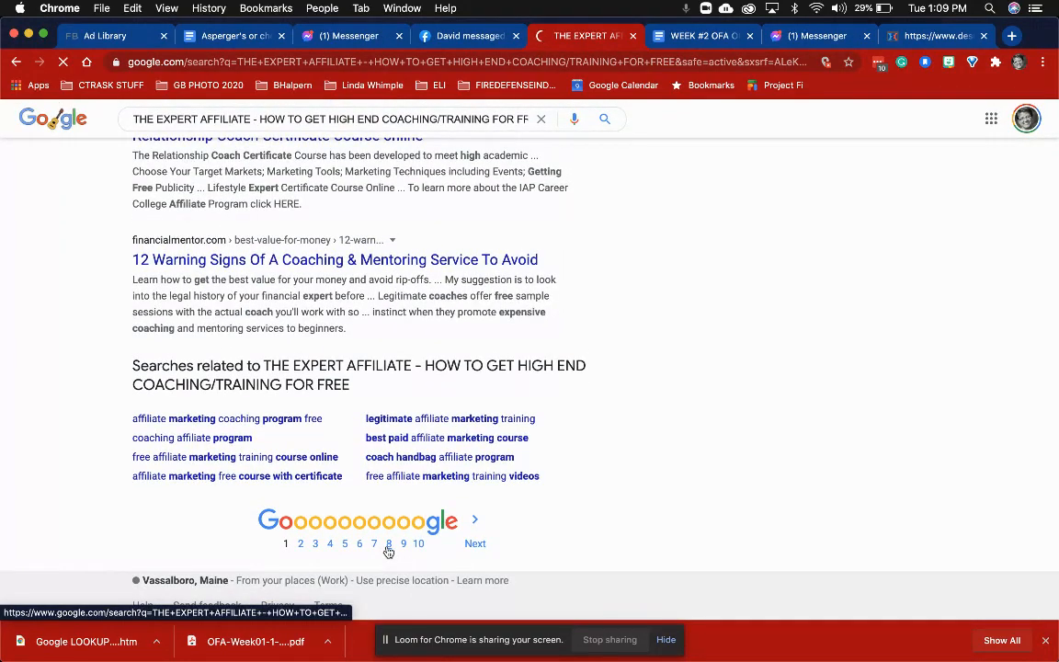
click(388, 543)
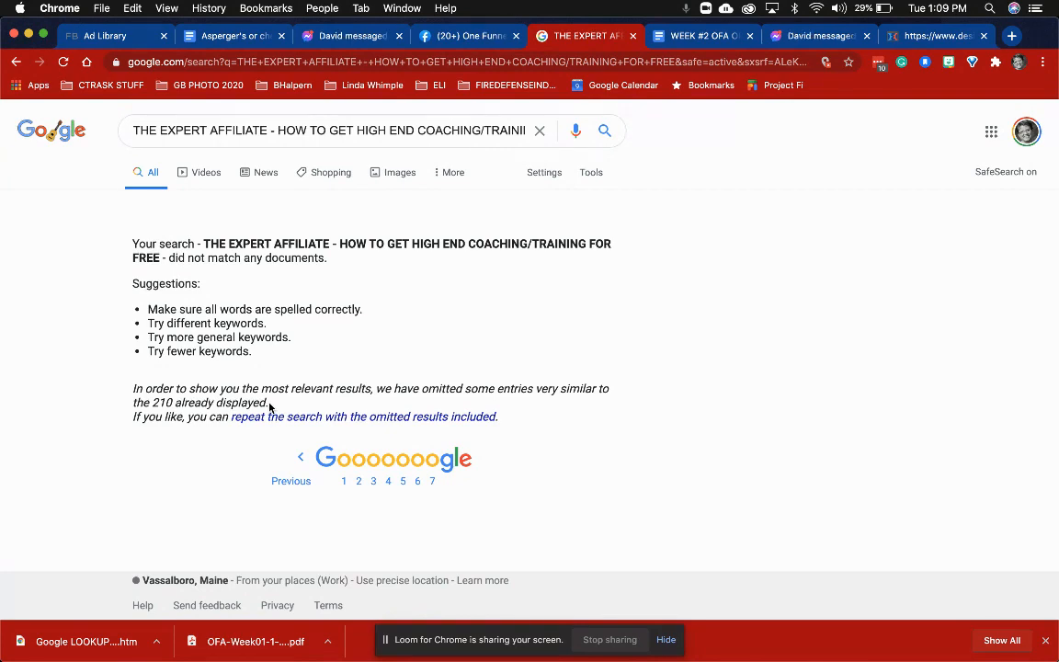
mouse_move(432, 481)
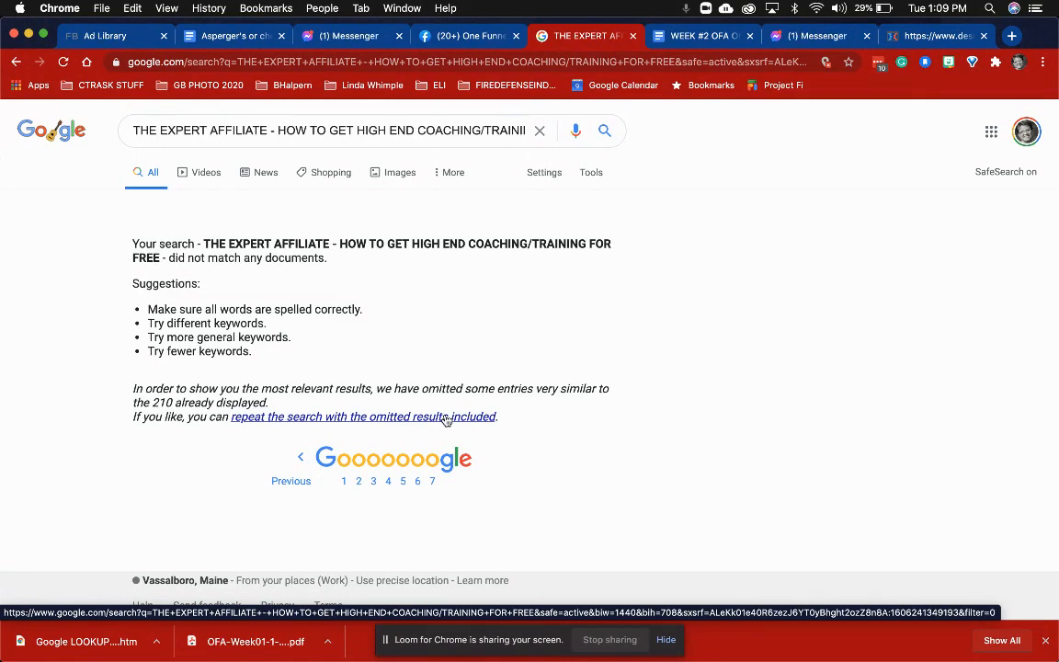
Repeat the search with omitted results included, about 28,300,000 results
click(361, 417)
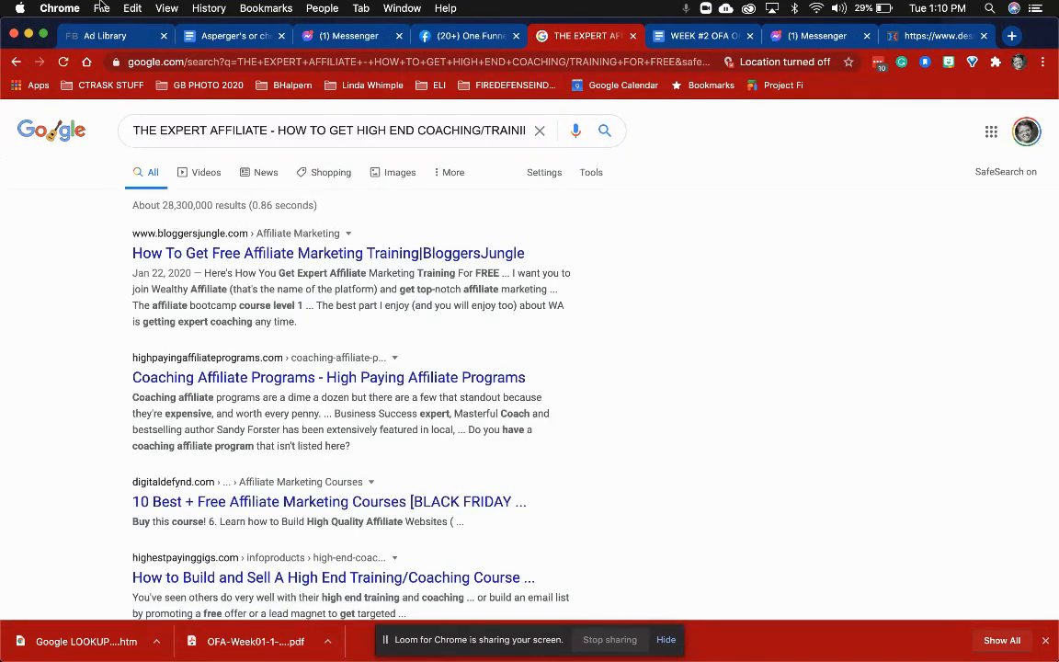
Save the results page as 'Webpage, Complete' into the OFA One Funnel Away STUFF folder
click(102, 8)
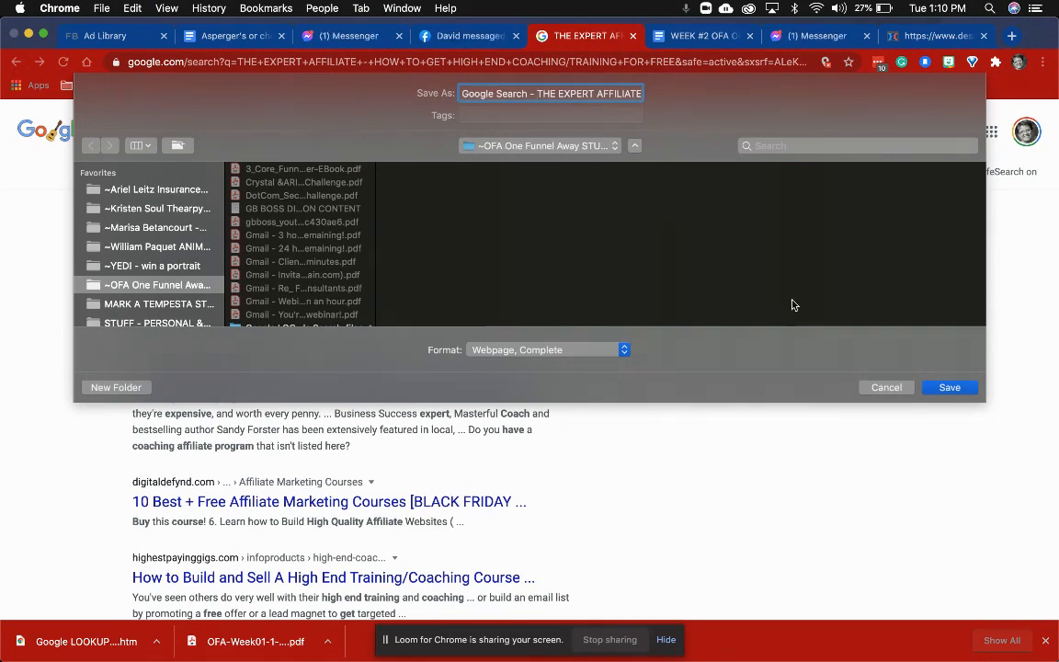
click(885, 387)
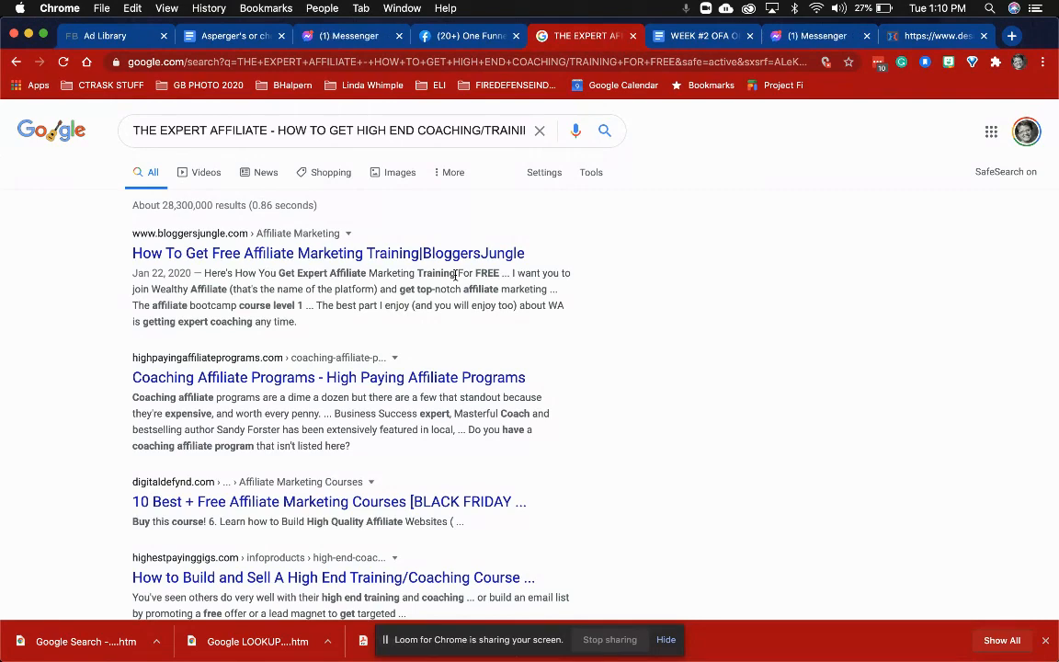
Open the saved Google LOOKUP .htm file from the OFA One Funnel Away STUFF folder
scroll(down, 3)
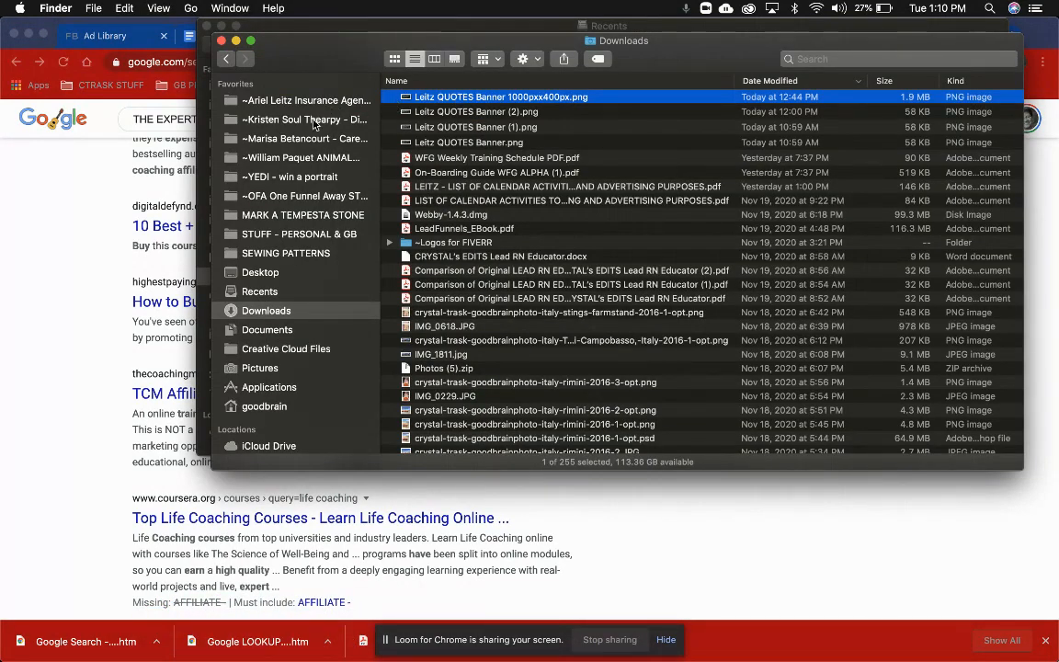
click(304, 196)
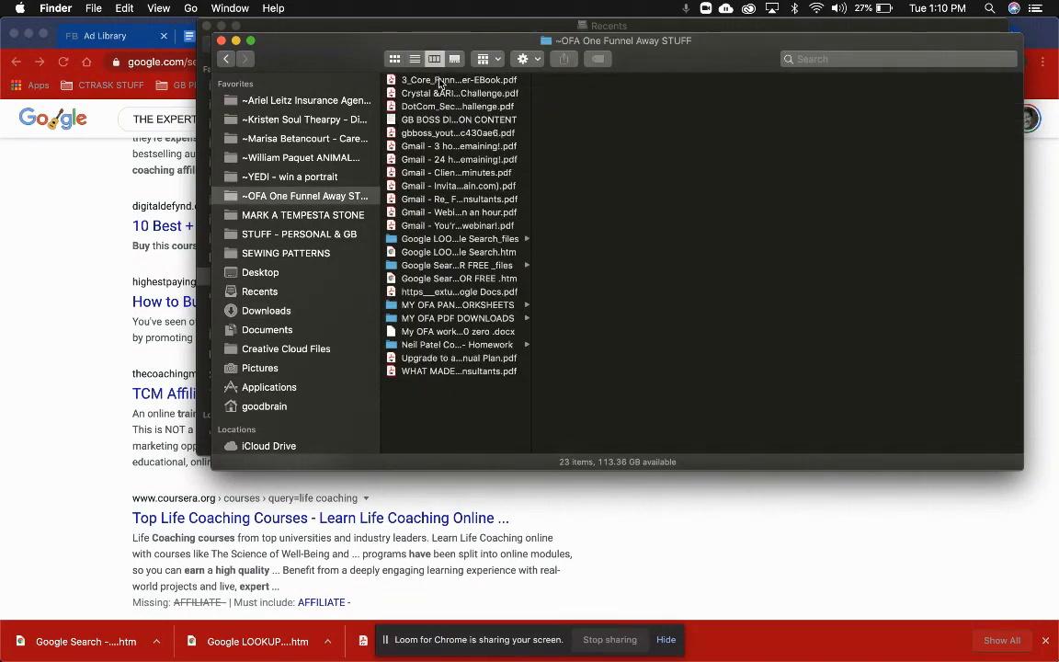
click(415, 58)
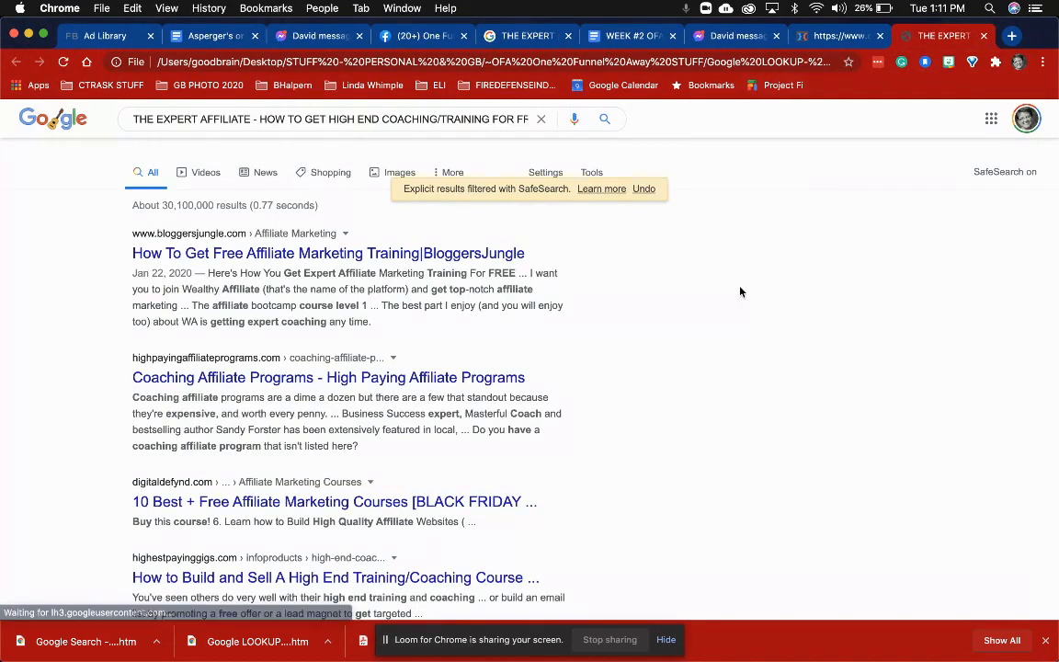
Scroll through the locally saved search results page
scroll(down, 3)
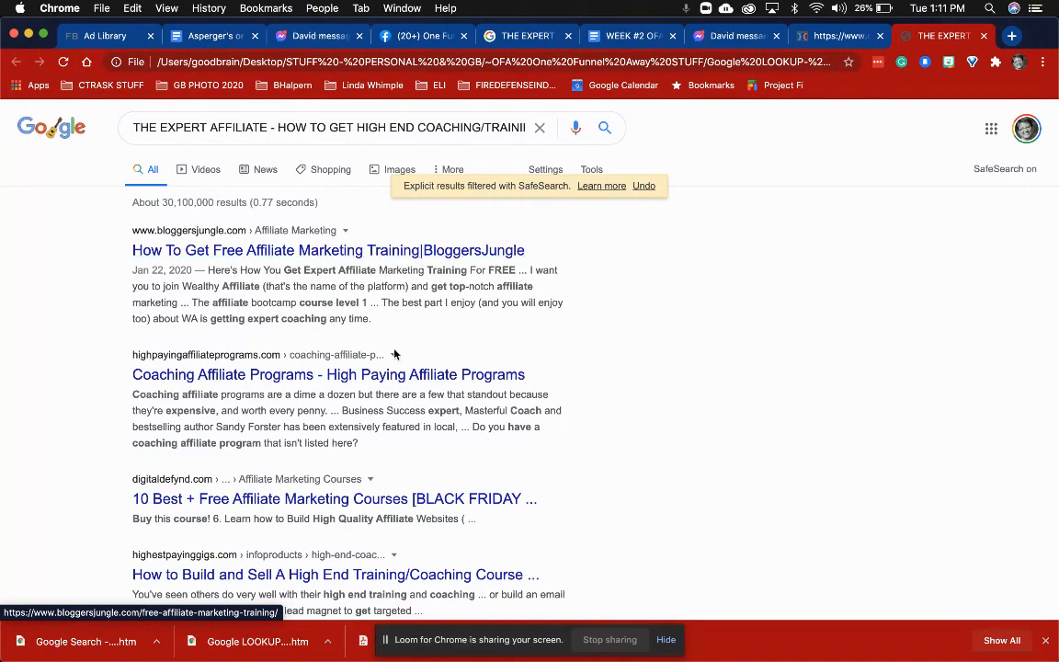
scroll(down, 3)
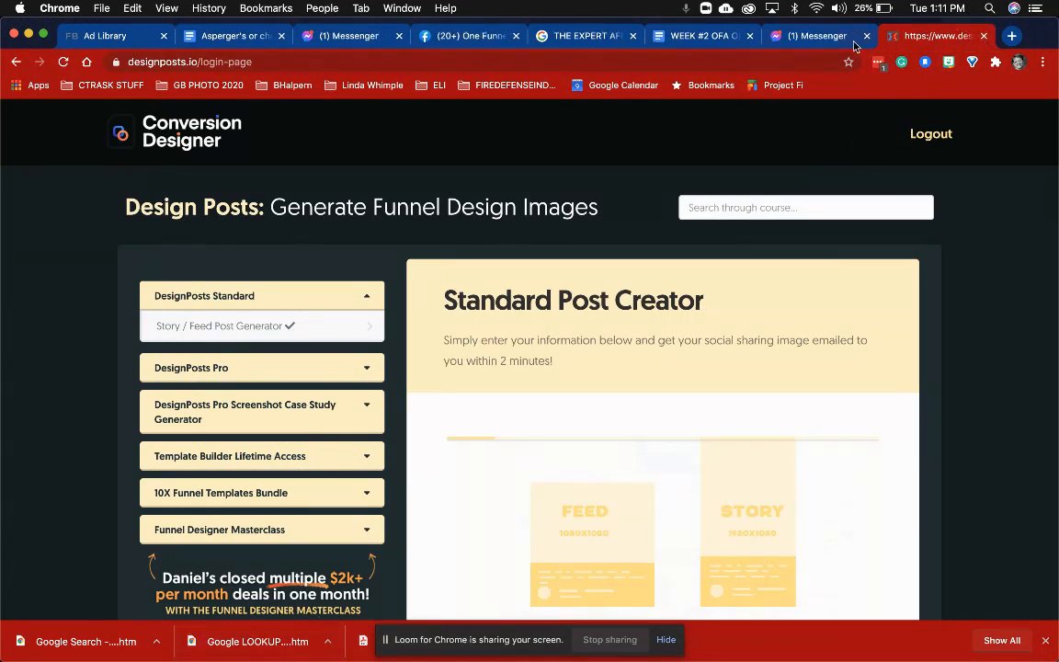
Switch to 'THE EXPERT AFFILIATE' tab and scroll to the Six Figure Mentors results
click(583, 36)
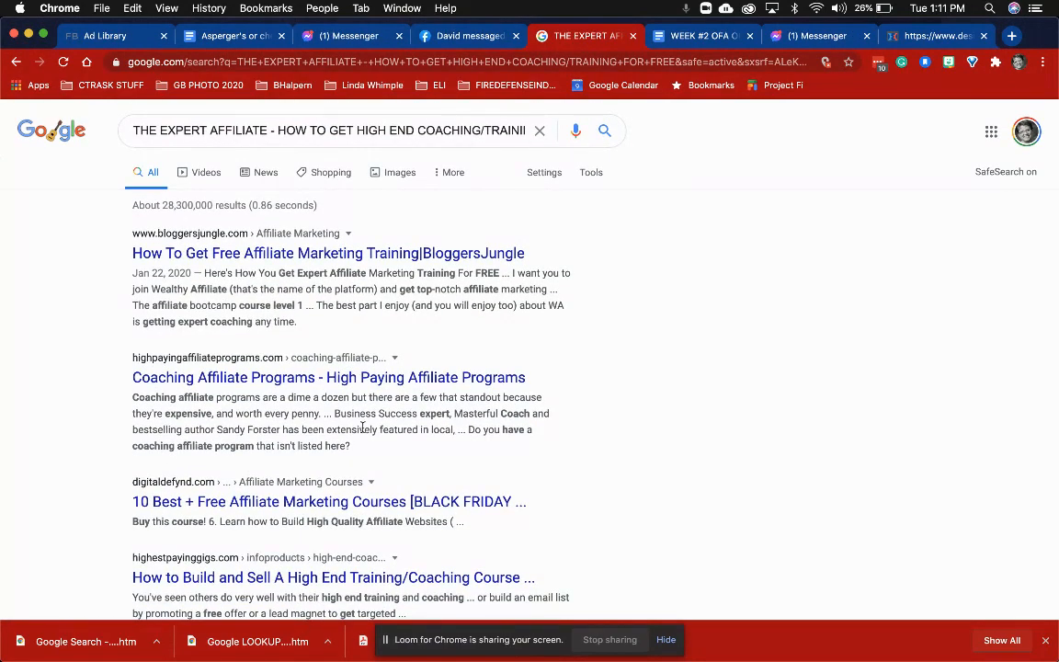
scroll(down, 3)
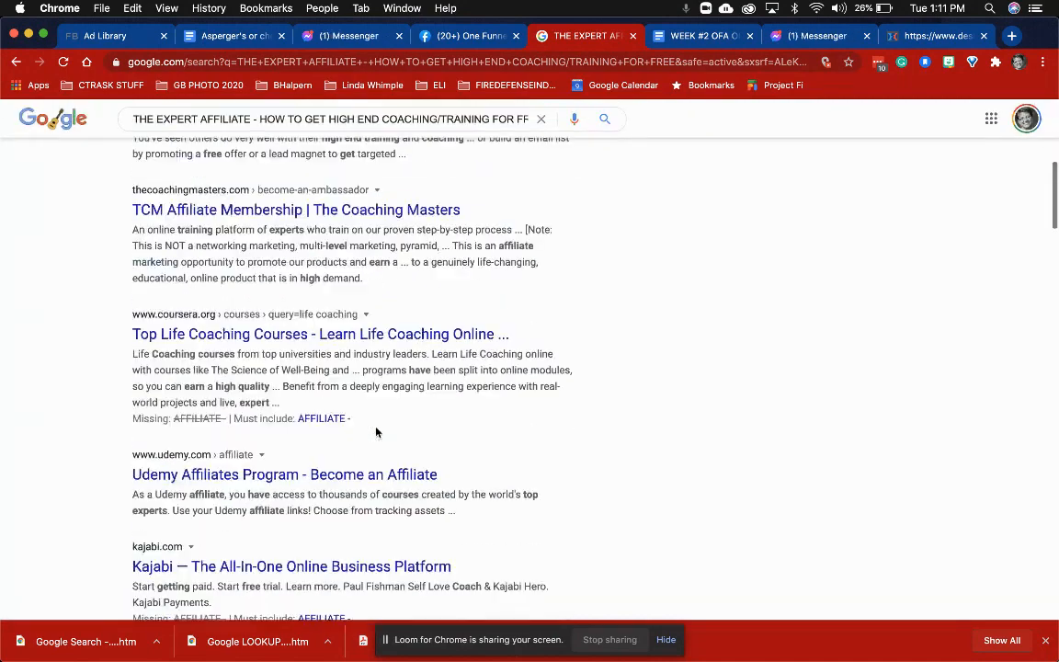
scroll(down, 3)
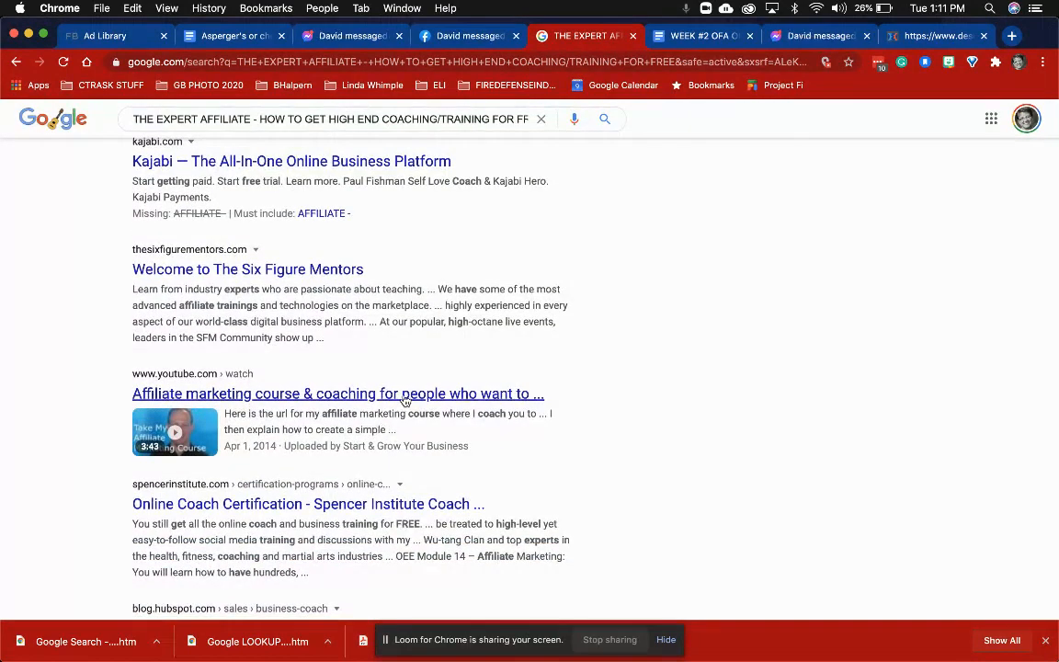